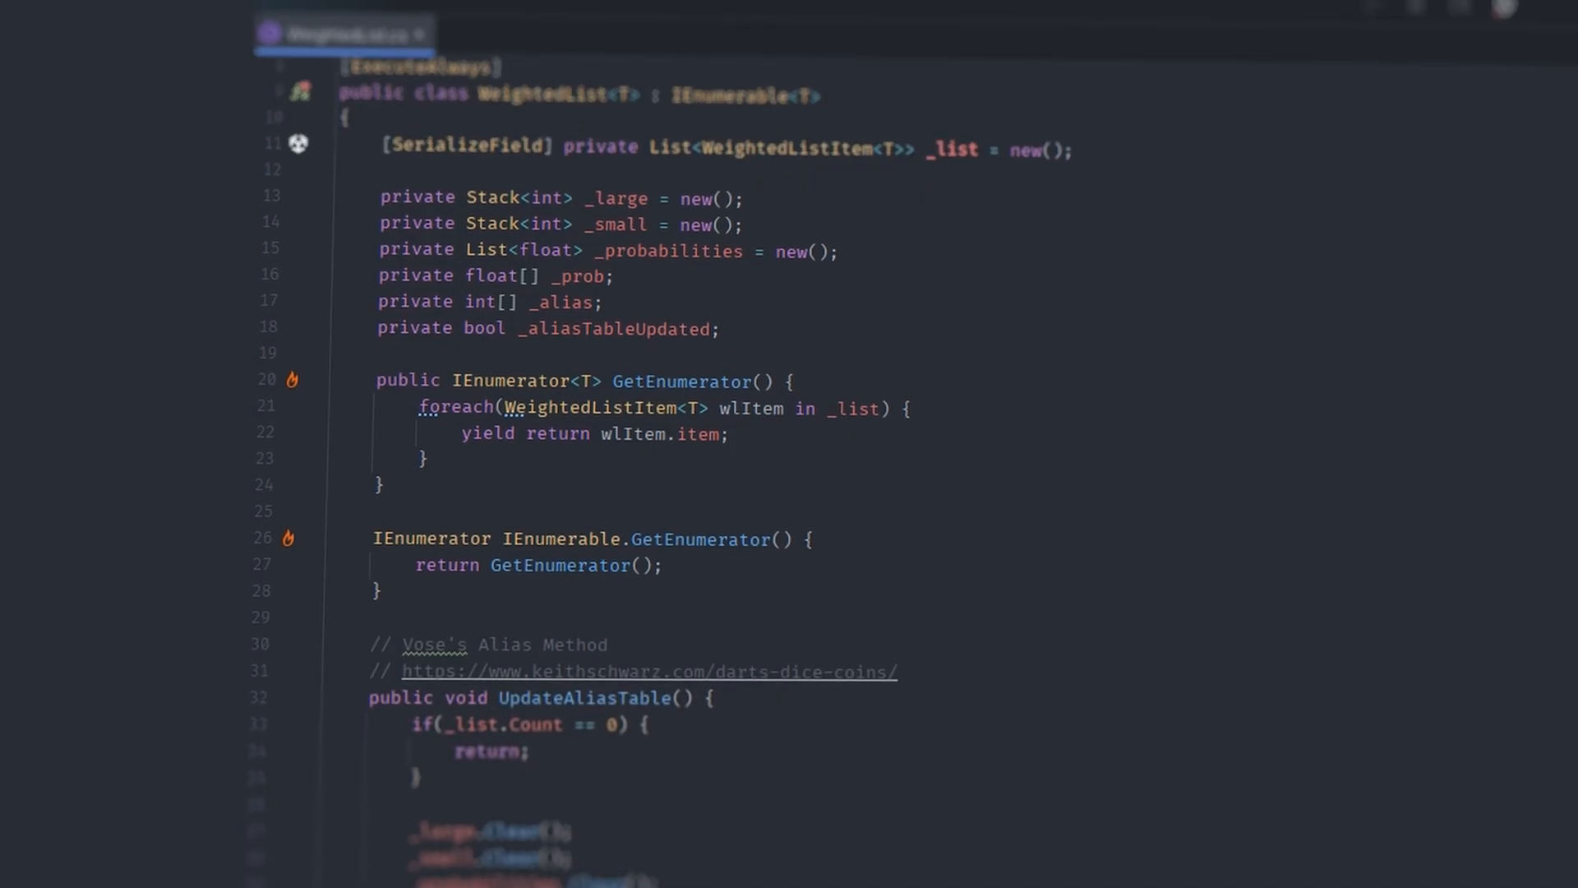
scroll(down, 3)
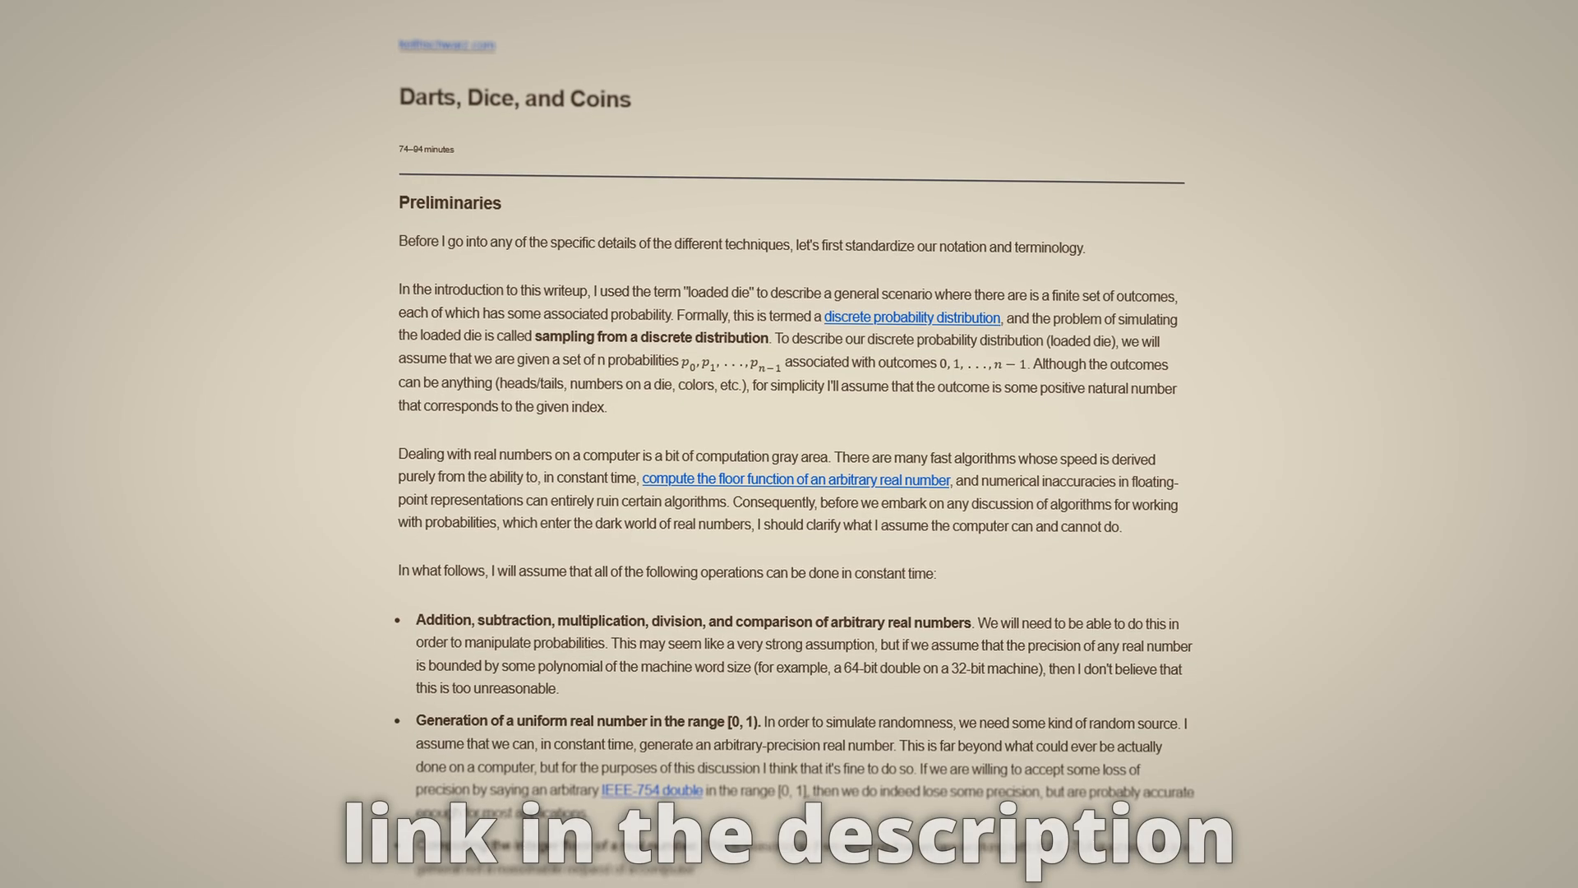
scroll(up, 3)
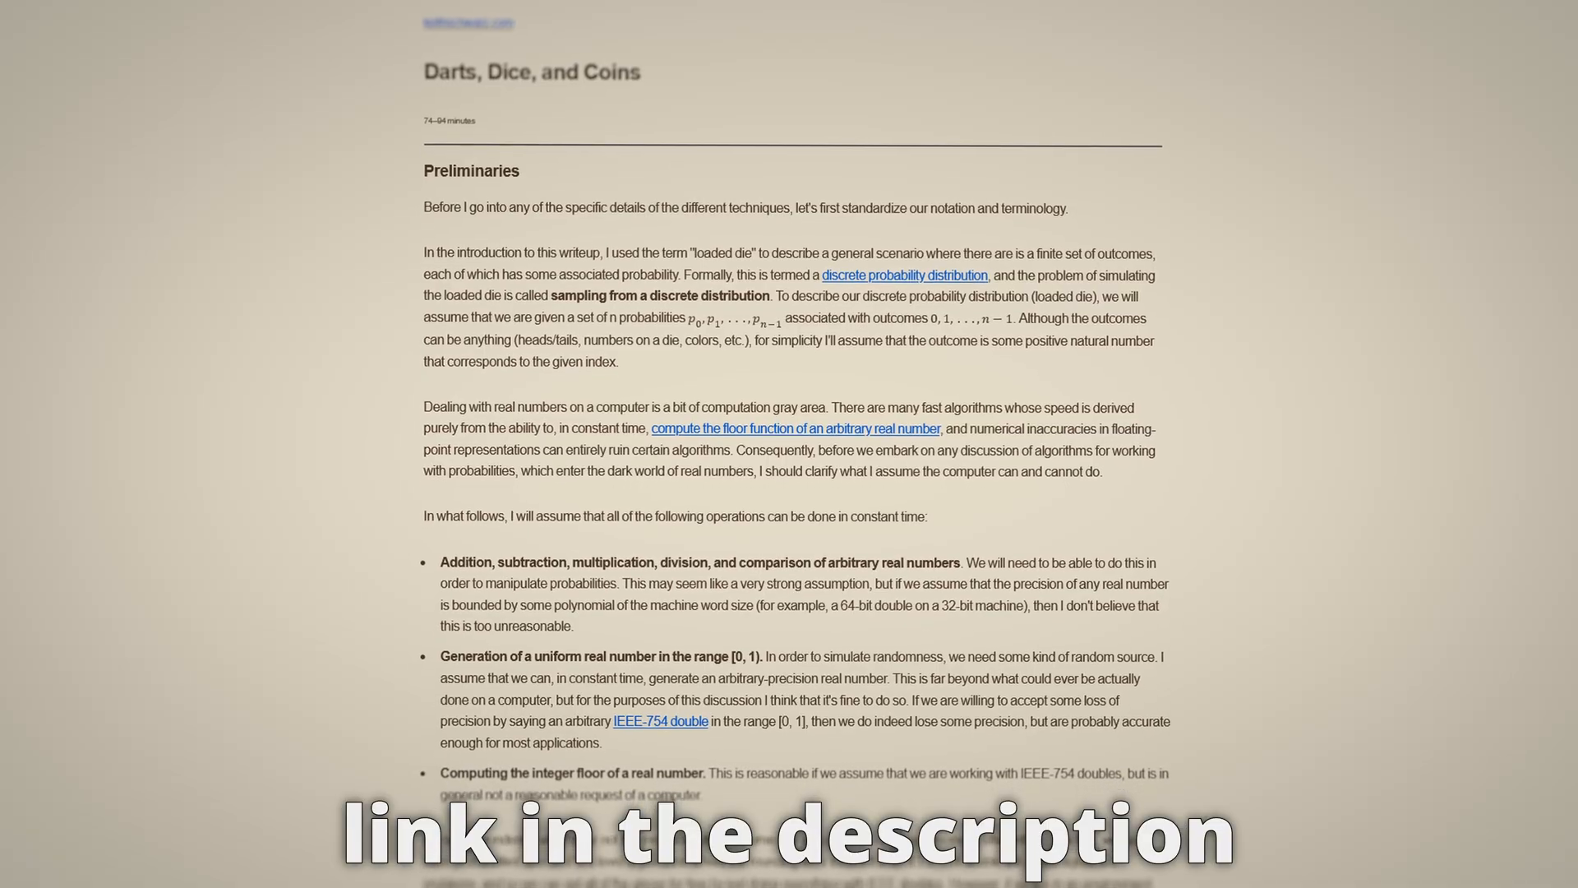
scroll(down, 3)
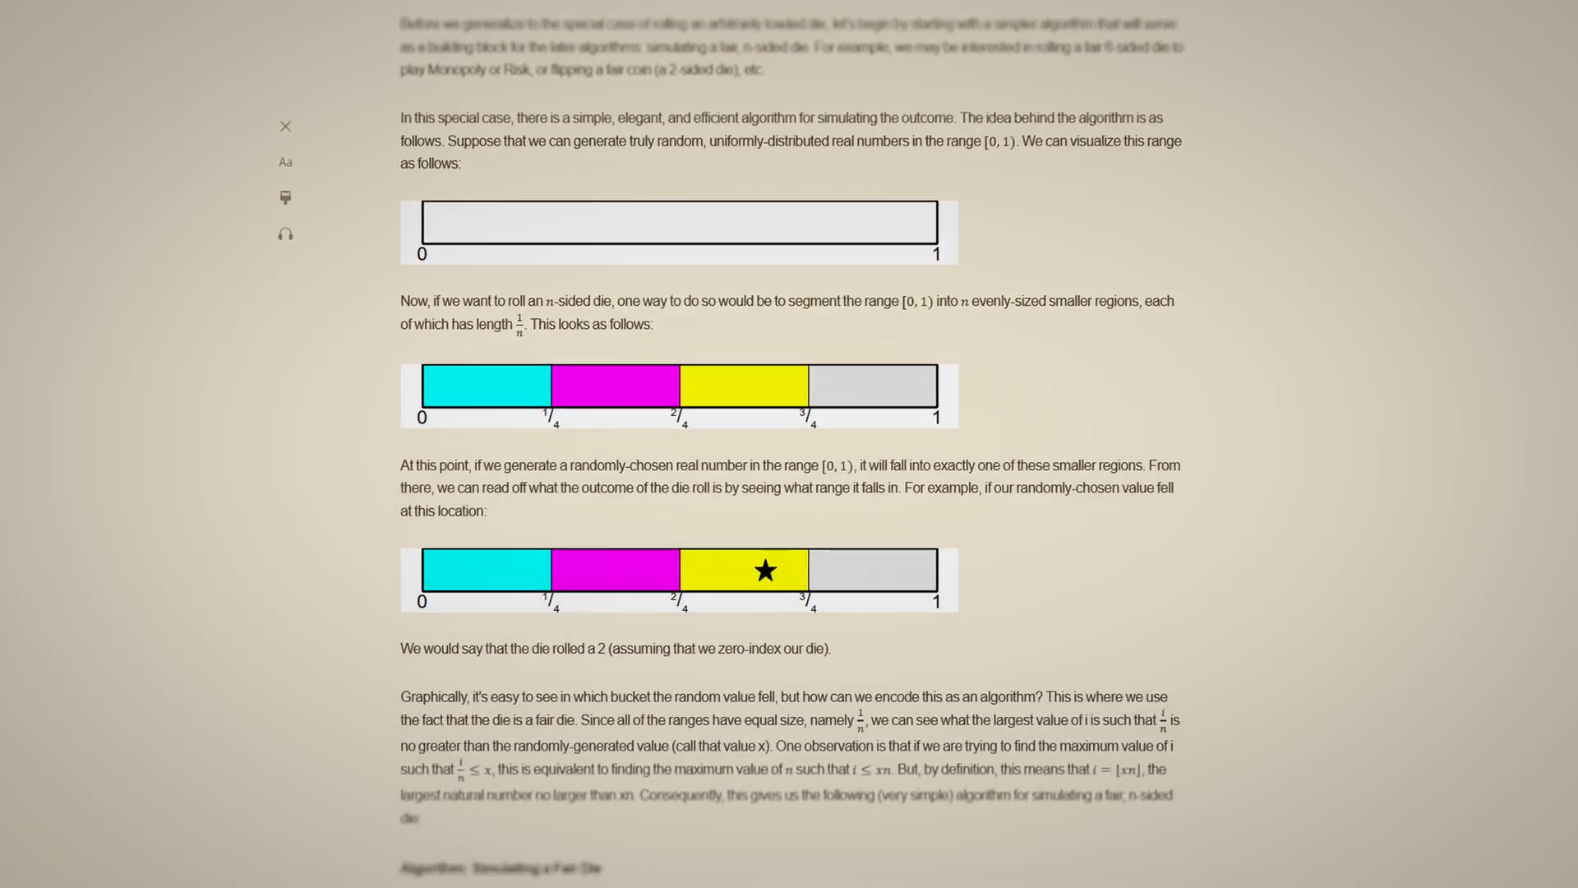
scroll(down, 3)
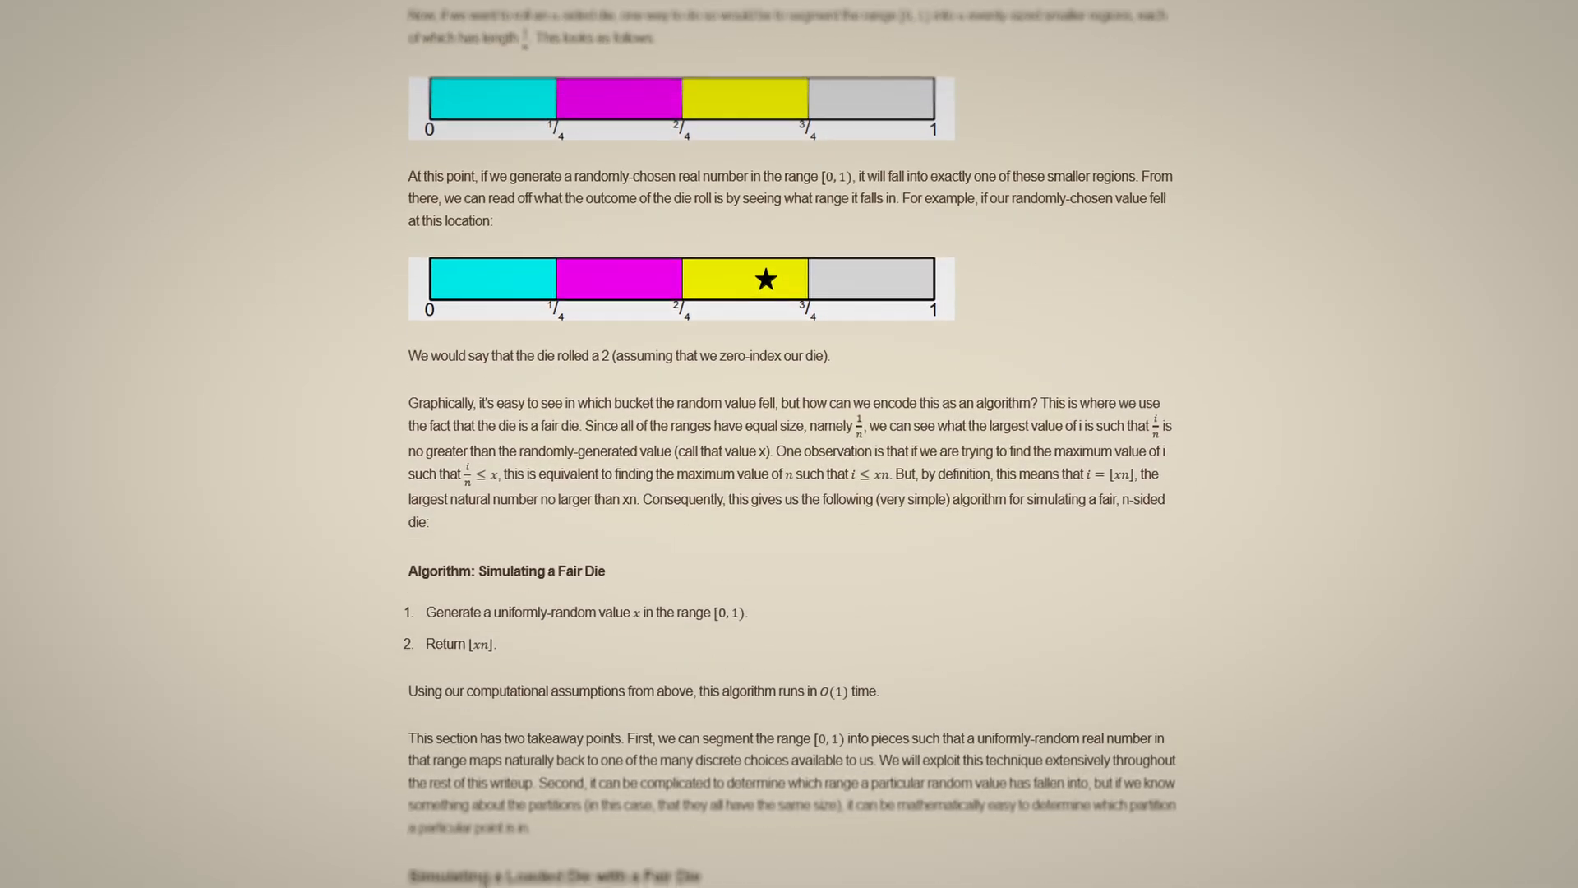
scroll(down, 3)
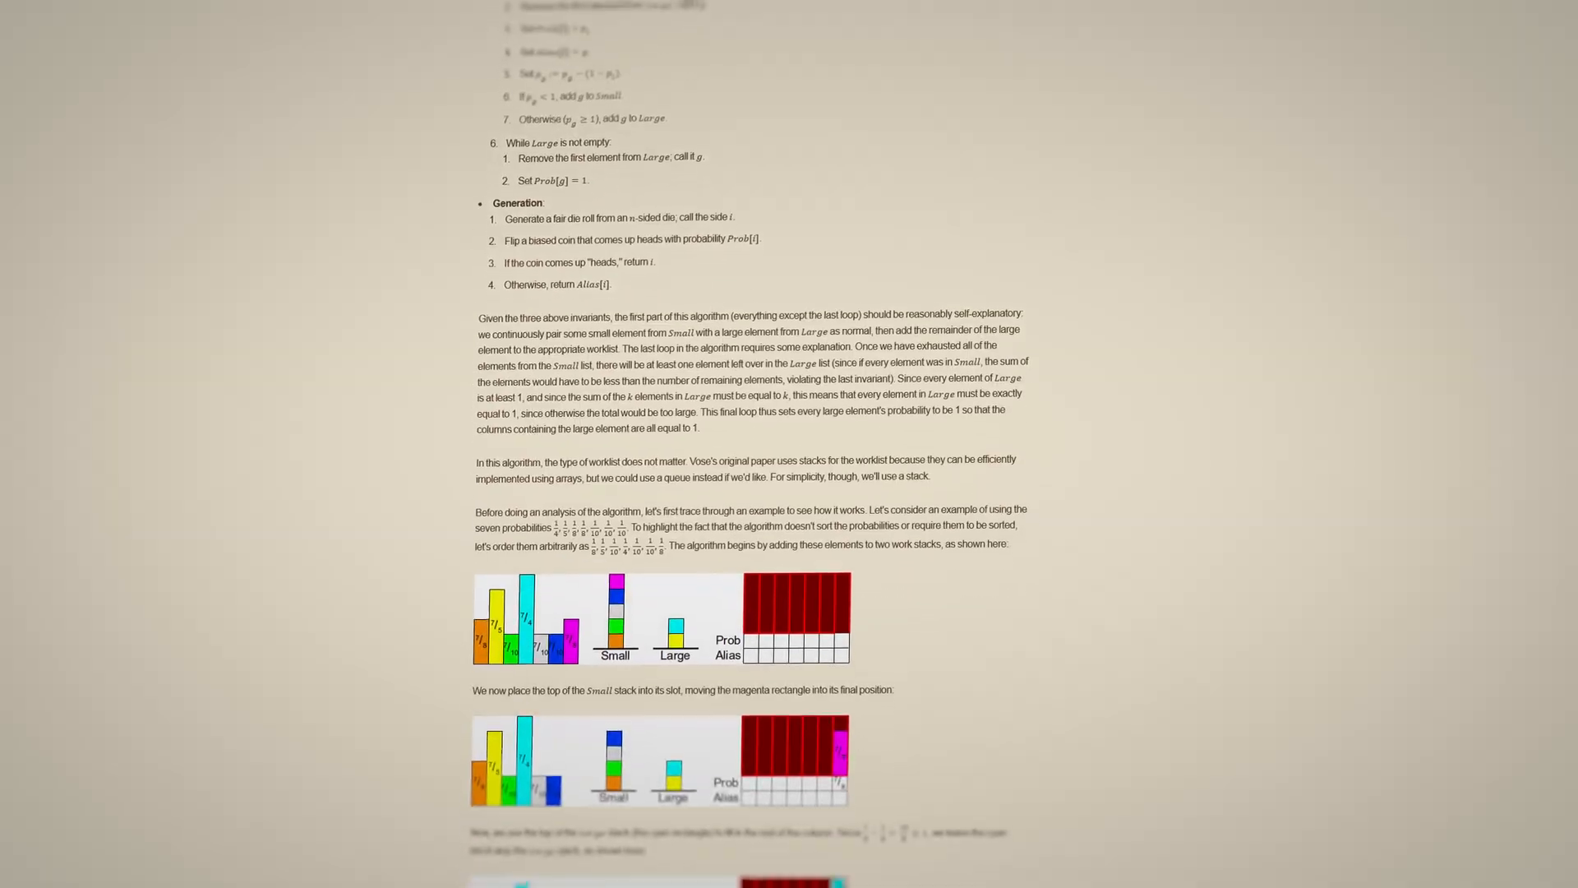
scroll(down, 3)
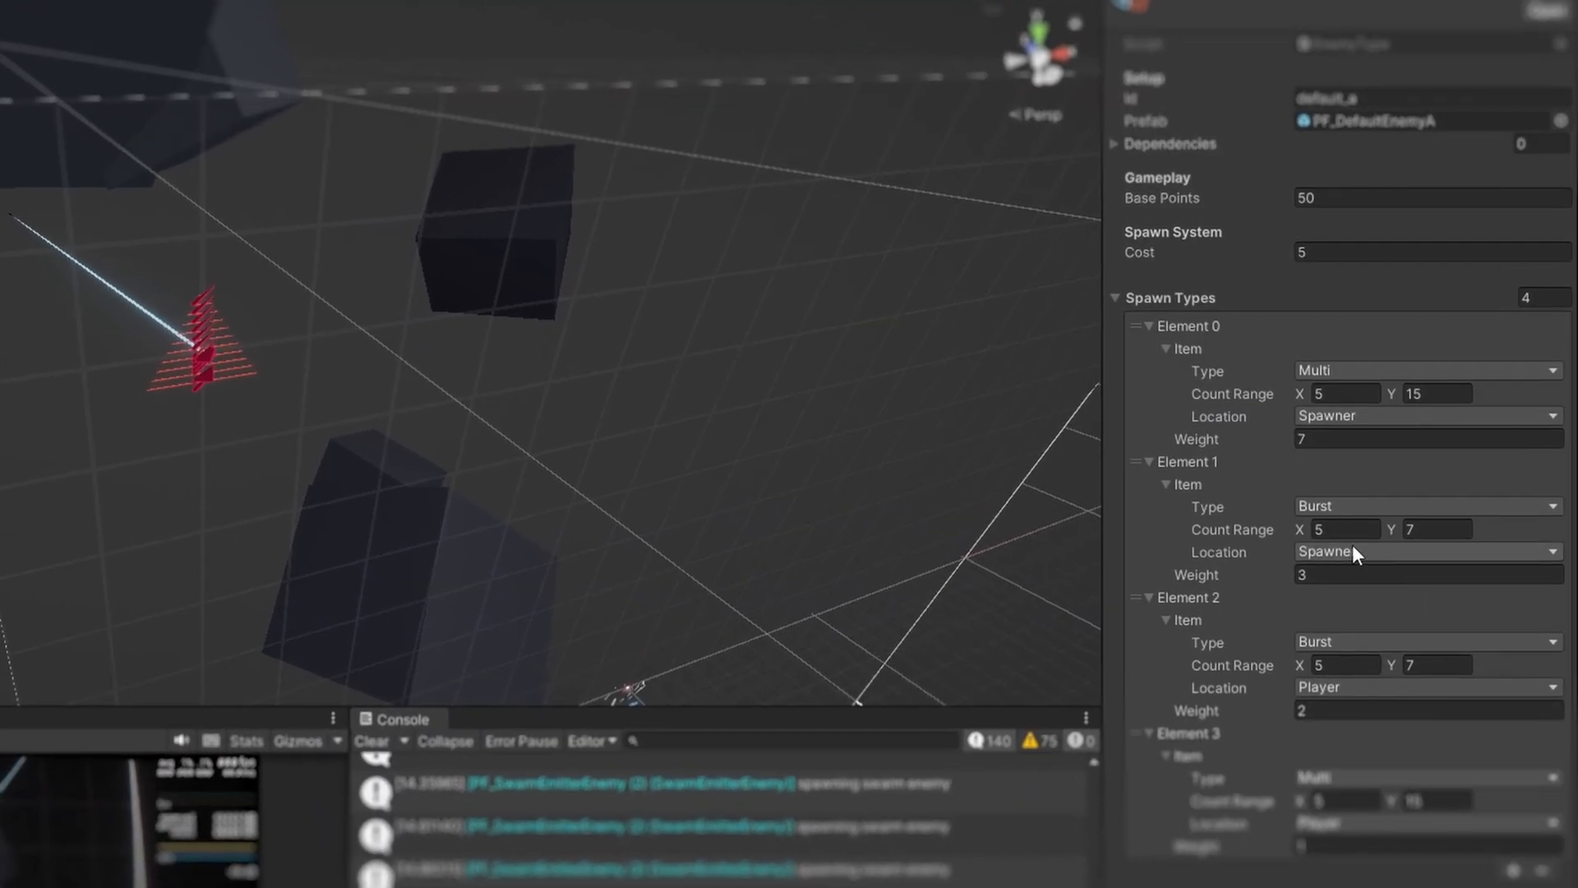
scroll(down, 3)
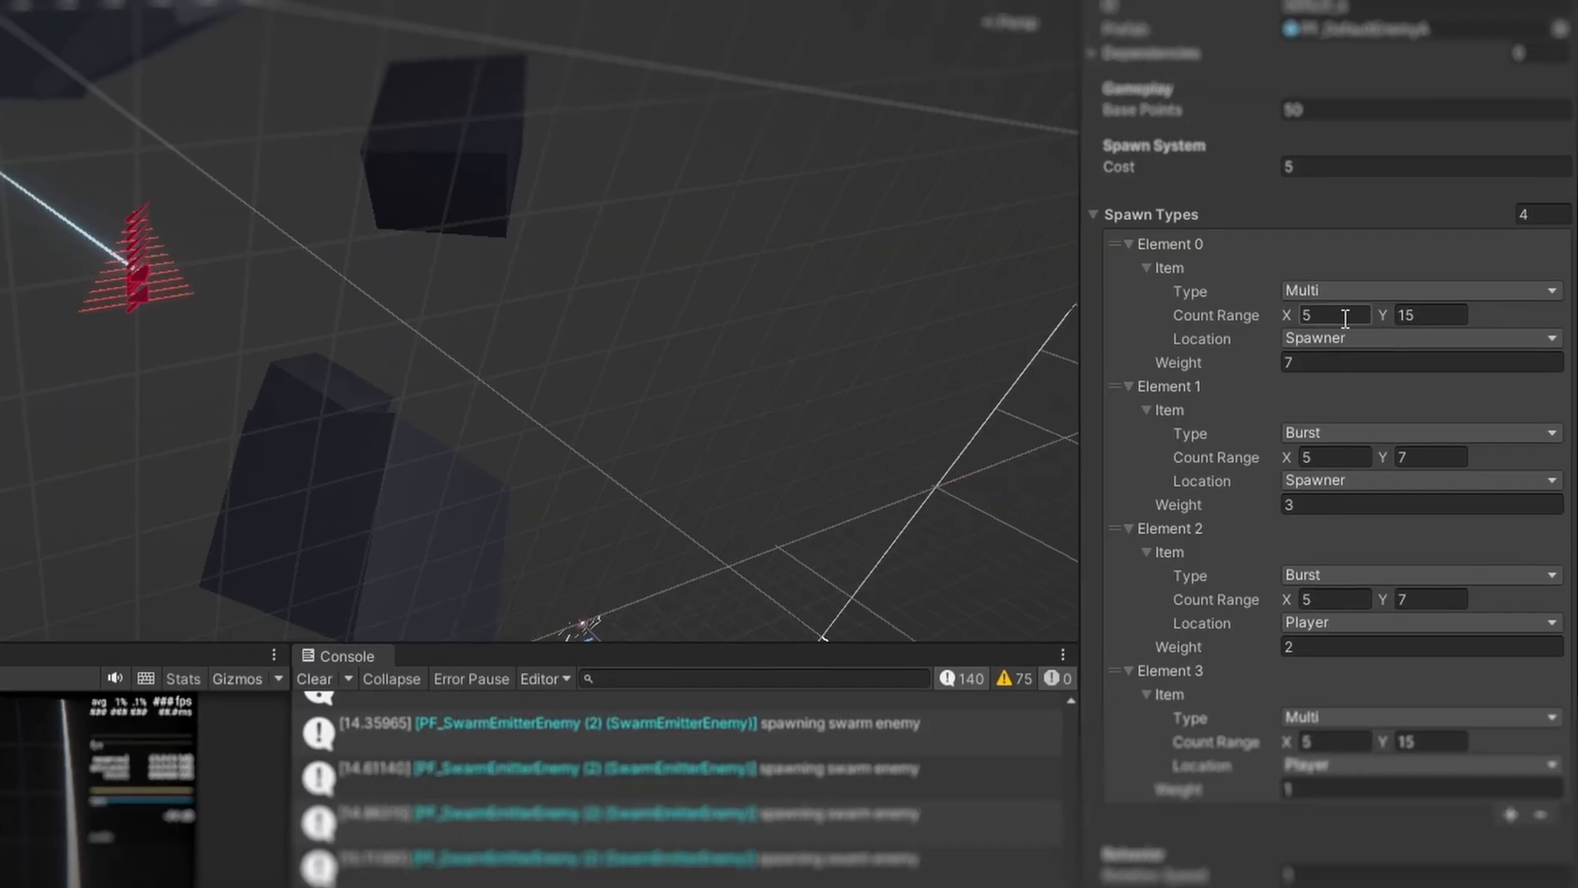